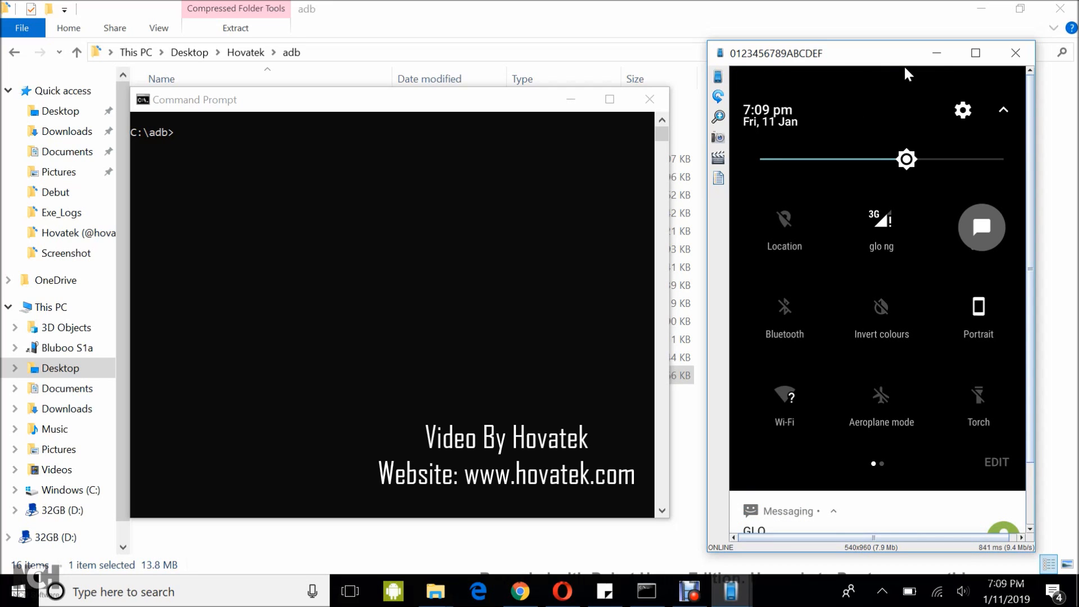
Step: Check in the phone's Settings that developer mode is on and find Developer options under System
{"action": "left_click", "coordinate": [962, 110]}
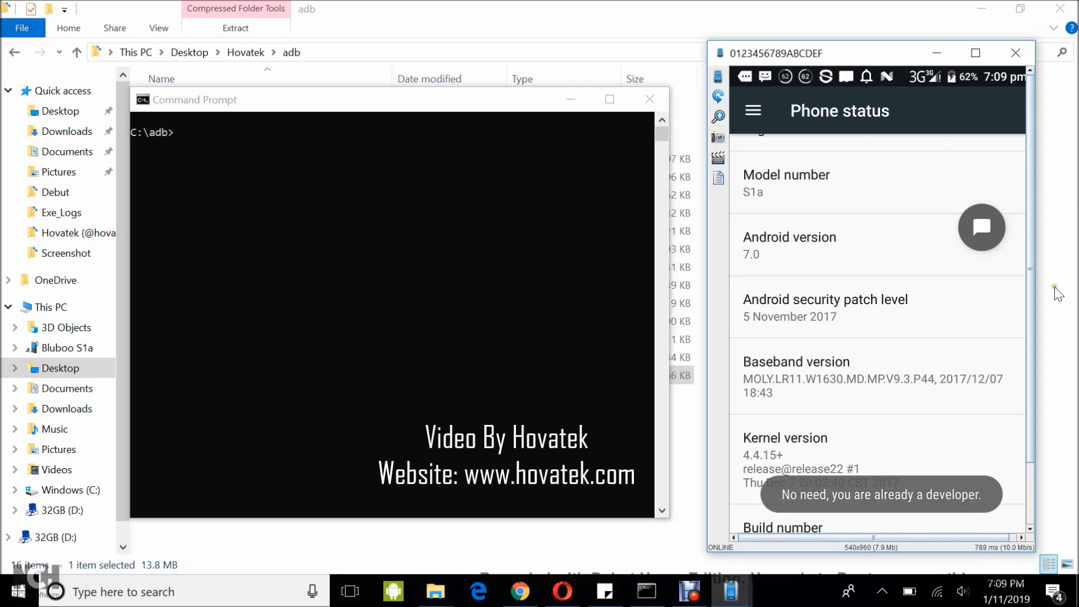
{"action": "mouse_move", "coordinate": [1031, 425]}
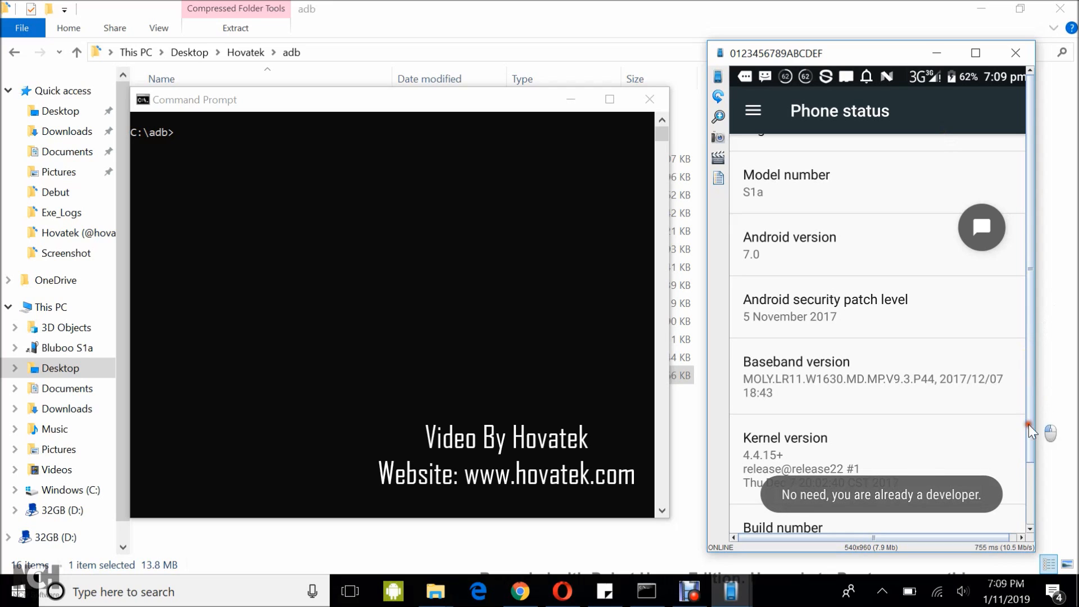
{"action": "scroll", "scroll_direction": "down", "scroll_amount": 3}
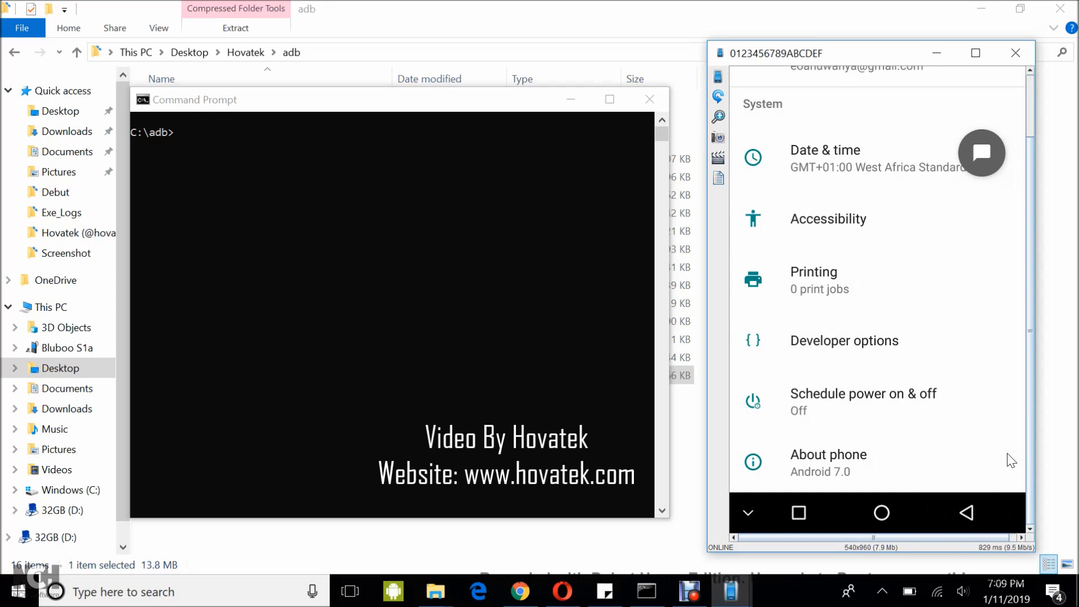
{"action": "mouse_move", "coordinate": [843, 340]}
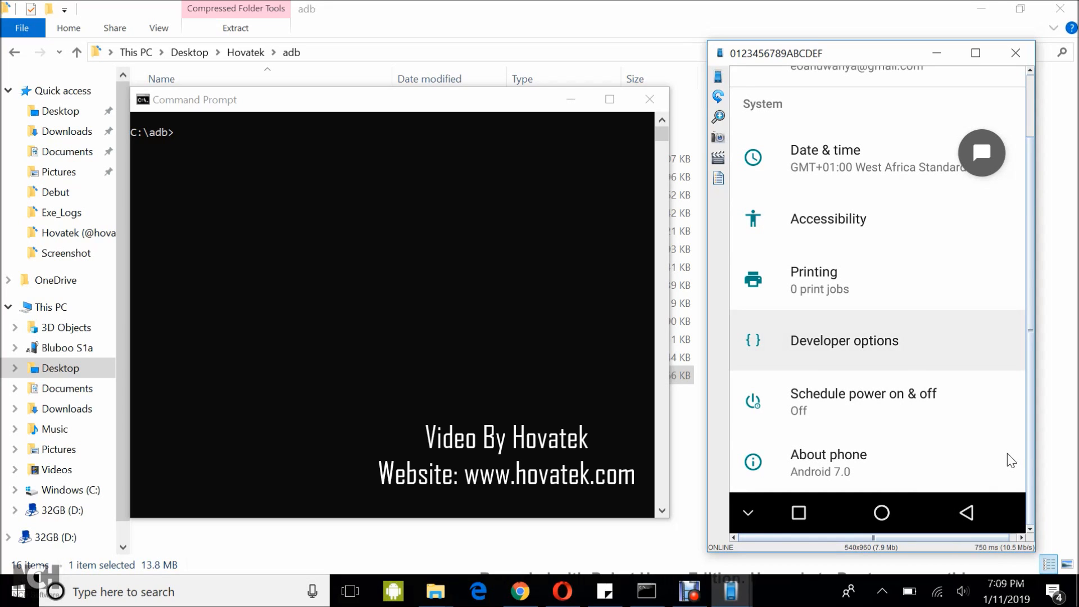
Step: Enable OEM unlocking in Developer options and confirm the ENABLE warning
{"action": "left_click", "coordinate": [843, 339]}
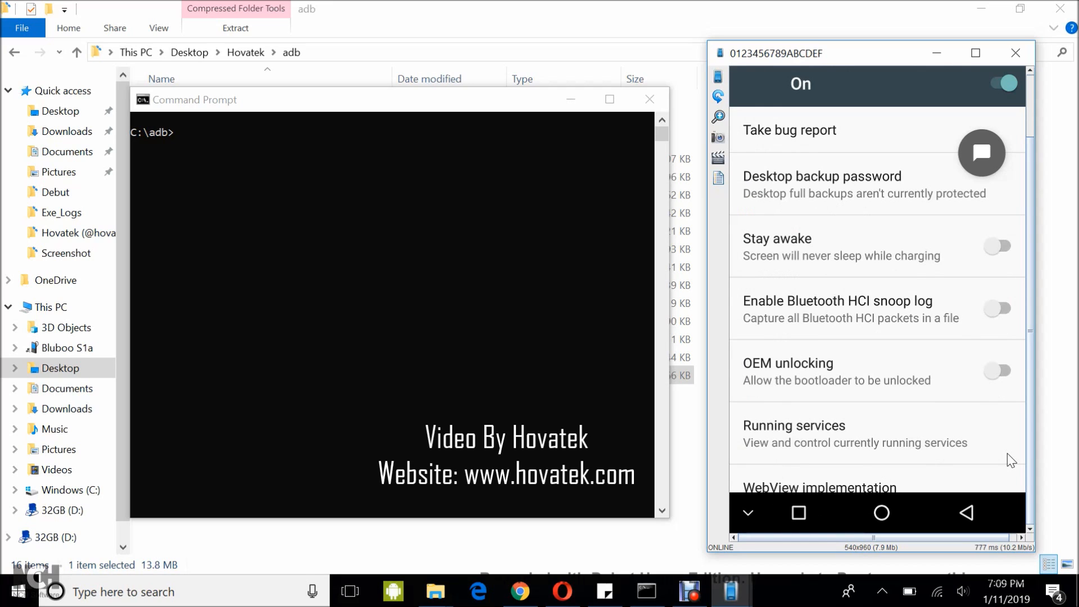
{"action": "scroll", "scroll_direction": "down", "scroll_amount": 3}
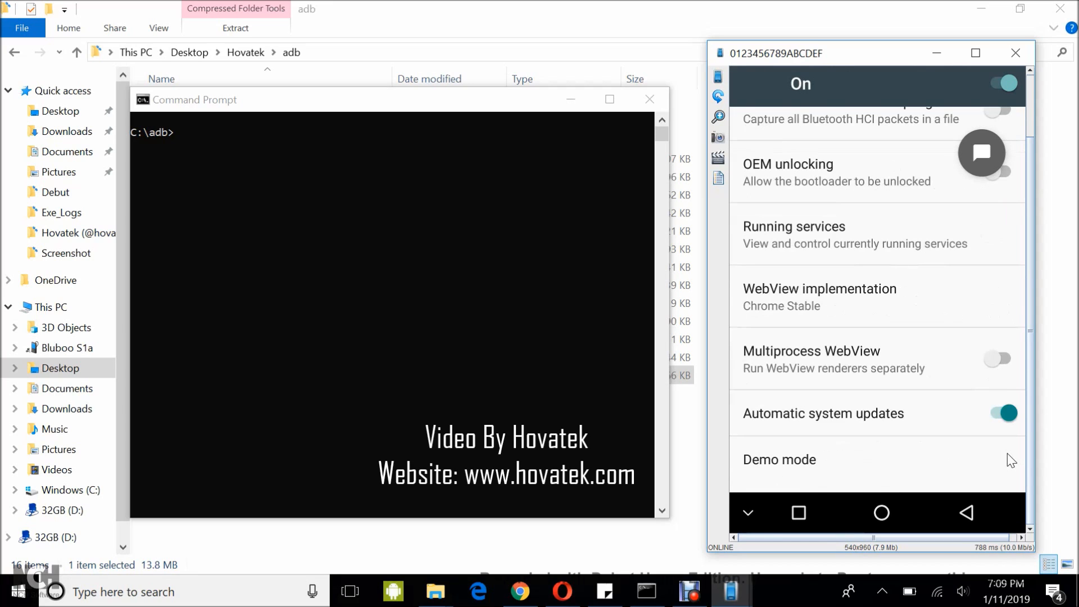
{"action": "scroll", "scroll_direction": "down", "scroll_amount": 3}
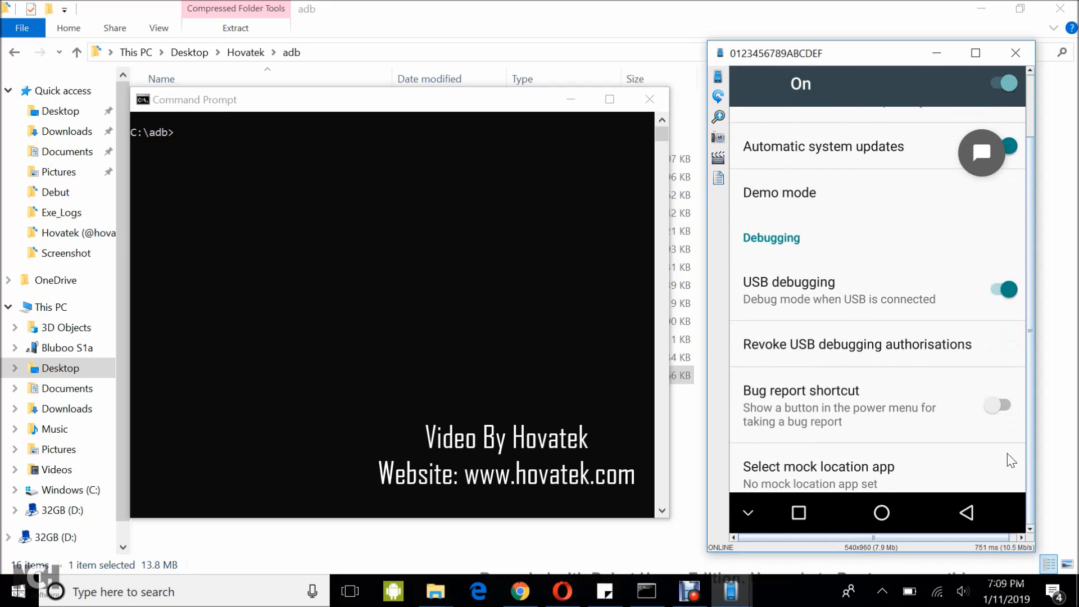
{"action": "scroll", "scroll_direction": "down", "scroll_amount": 3}
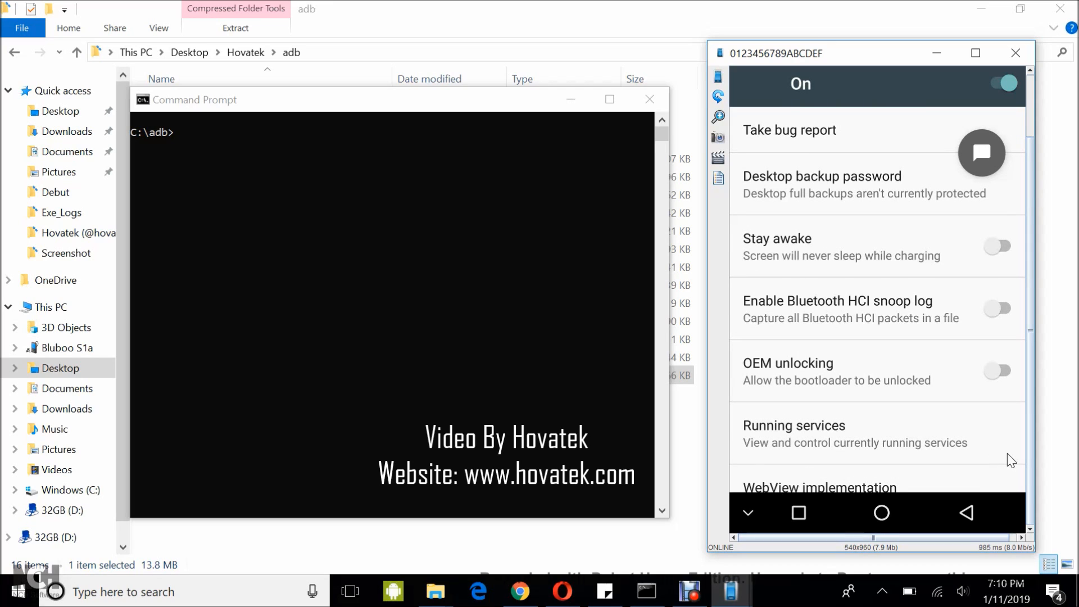
{"action": "left_click", "coordinate": [997, 369]}
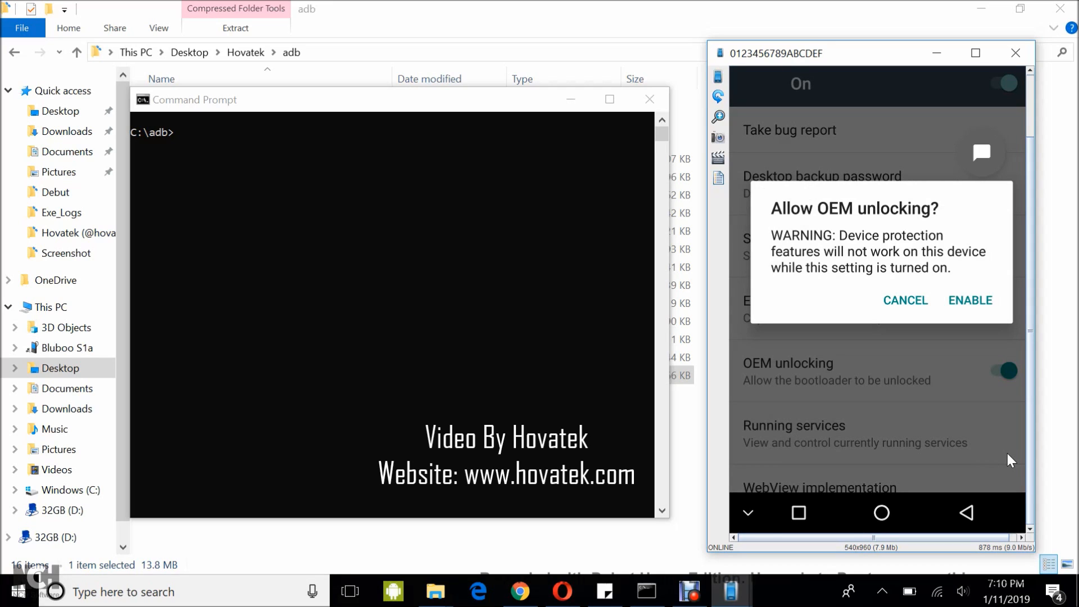
{"action": "left_click", "coordinate": [968, 300]}
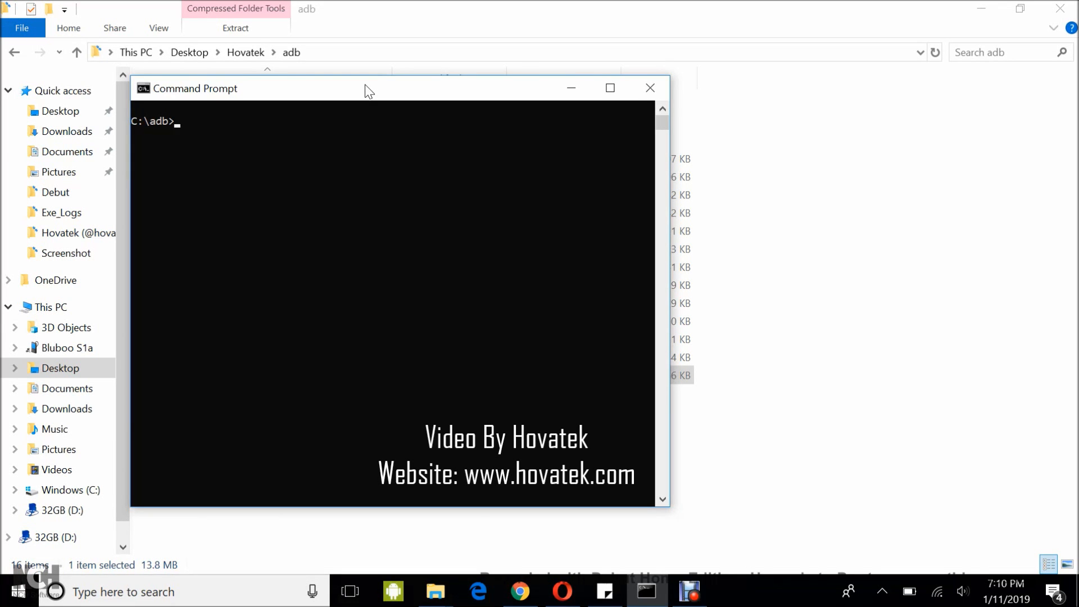
Step: Run adb devices to list the phone, then adb reboot-bootloader to enter the bootloader
{"action": "type", "text": "adb devices"}
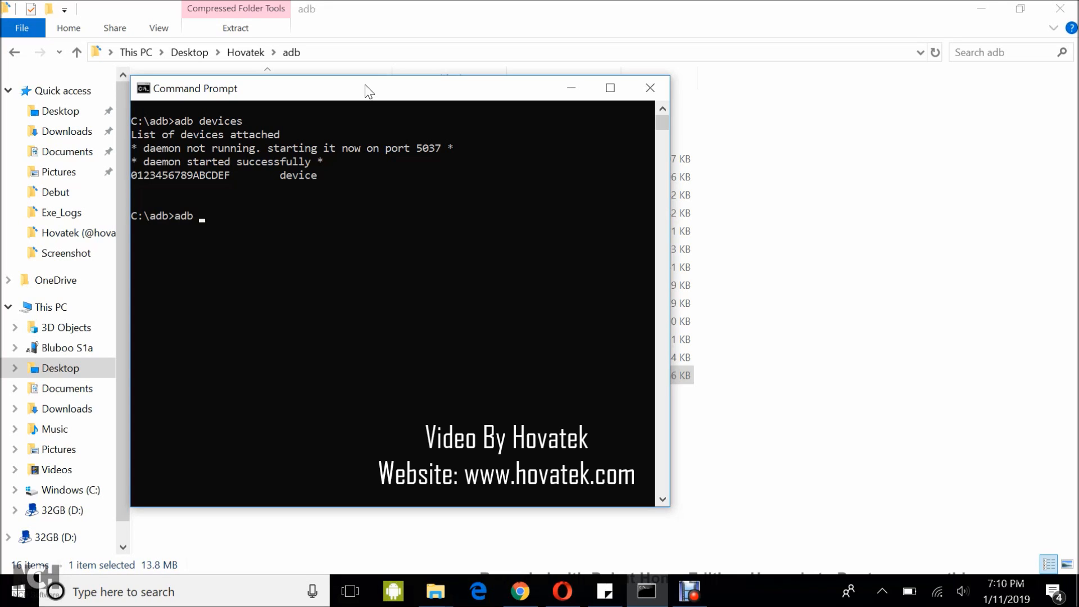
{"action": "type", "text": "reboo"}
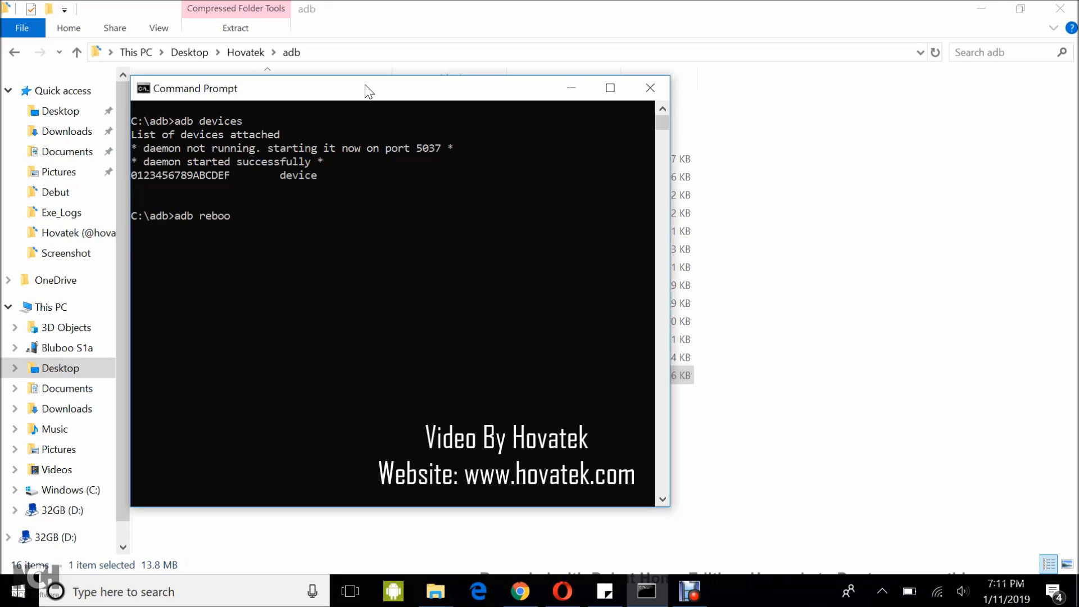
{"action": "type", "text": "t-b"}
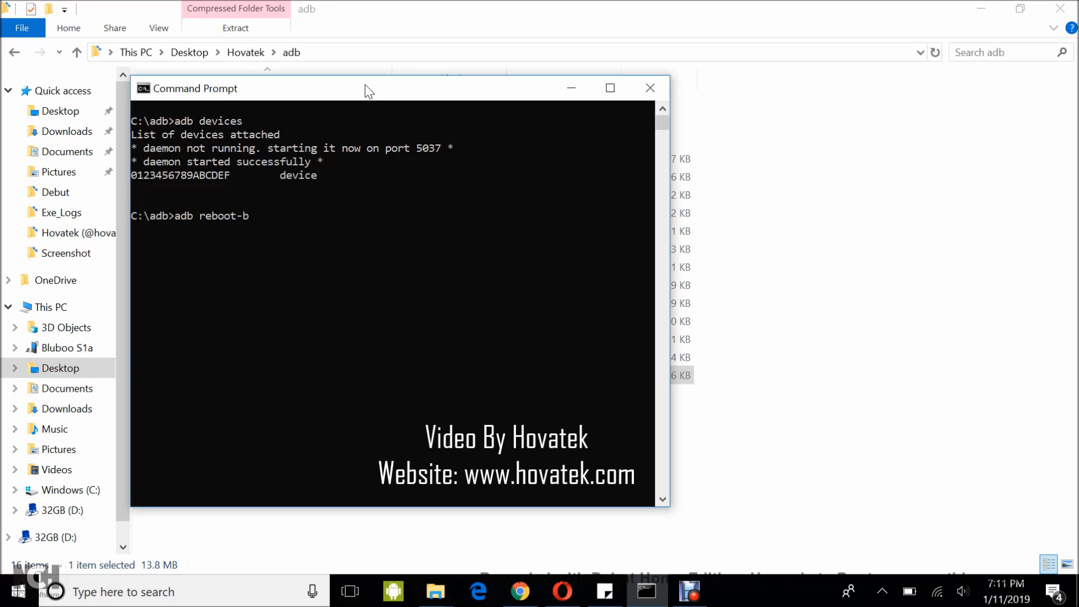
{"action": "type", "text": "ootloader"}
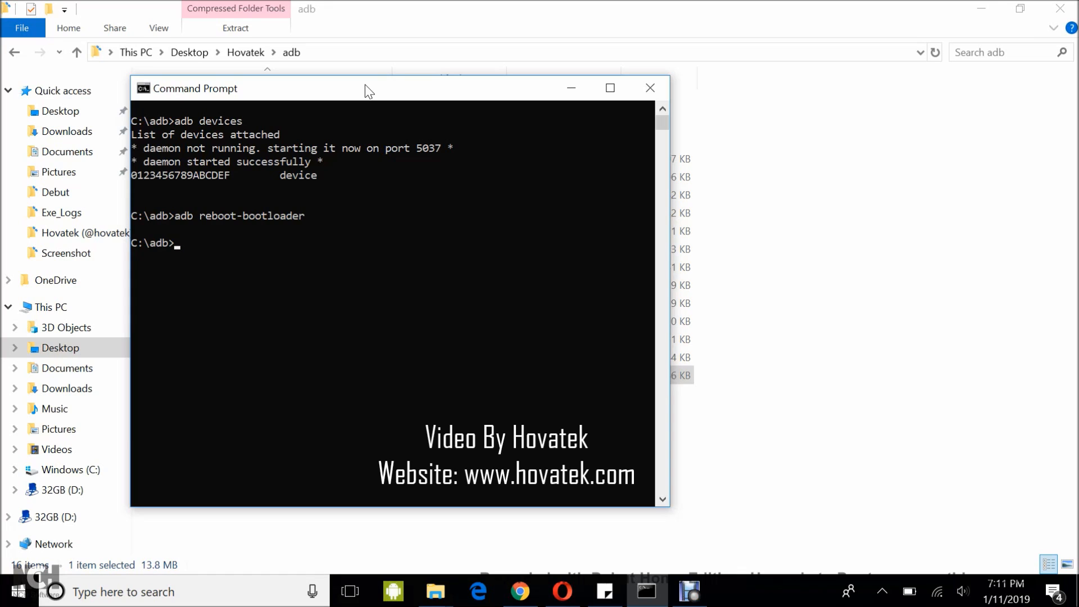
Step: Run fastboot devices to confirm the phone is listed in fastboot mode
{"action": "type", "text": "fastboot devices"}
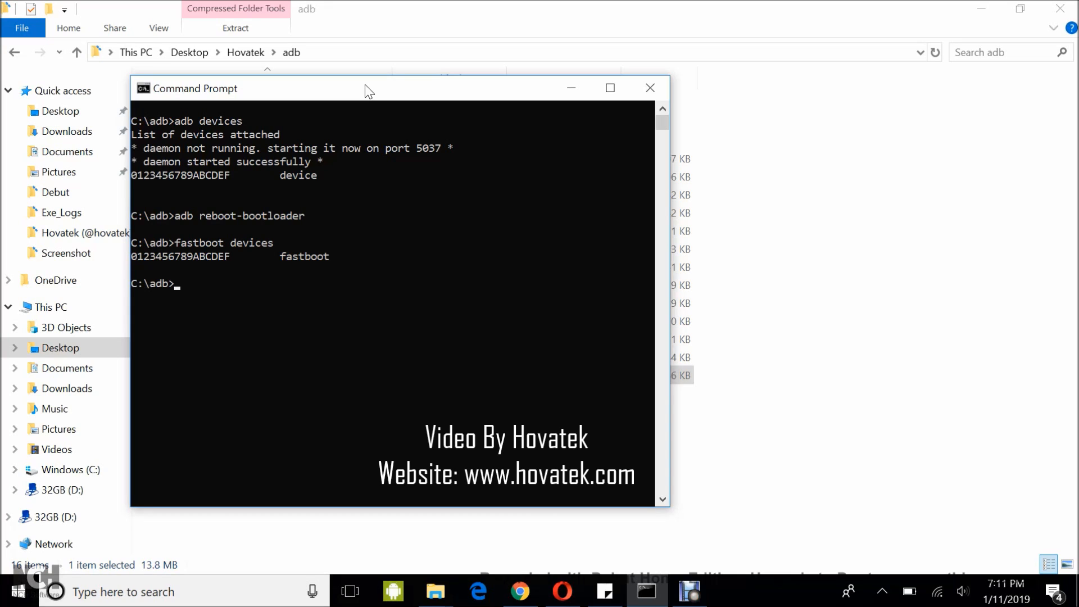
{"action": "type", "text": "fastboot"}
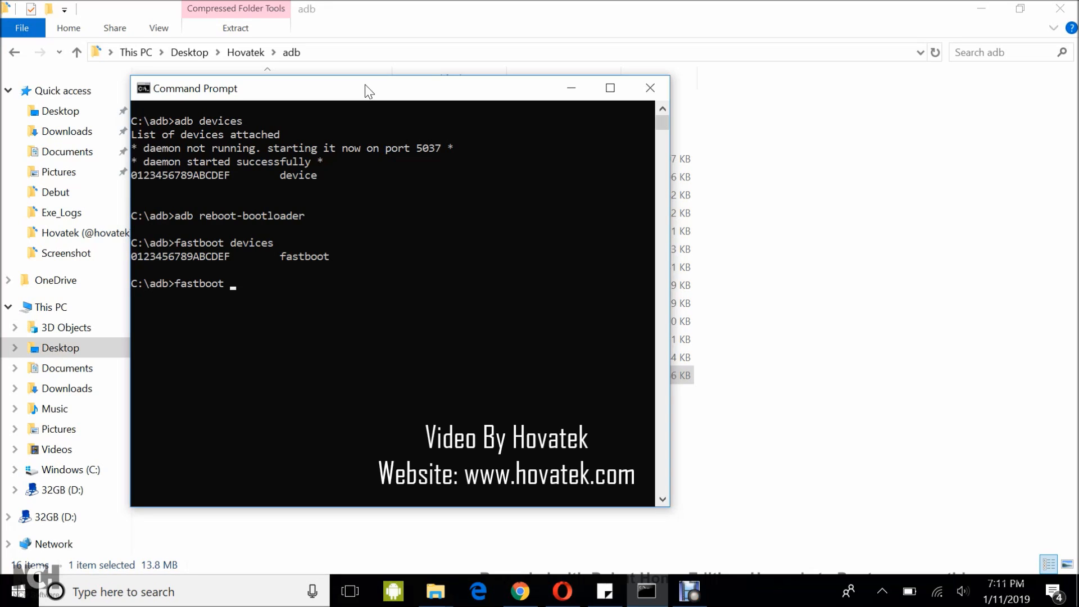
Step: Run fastboot oem unlock so the bootloader unlock finishes with OKAY
{"action": "type", "text": "oem un"}
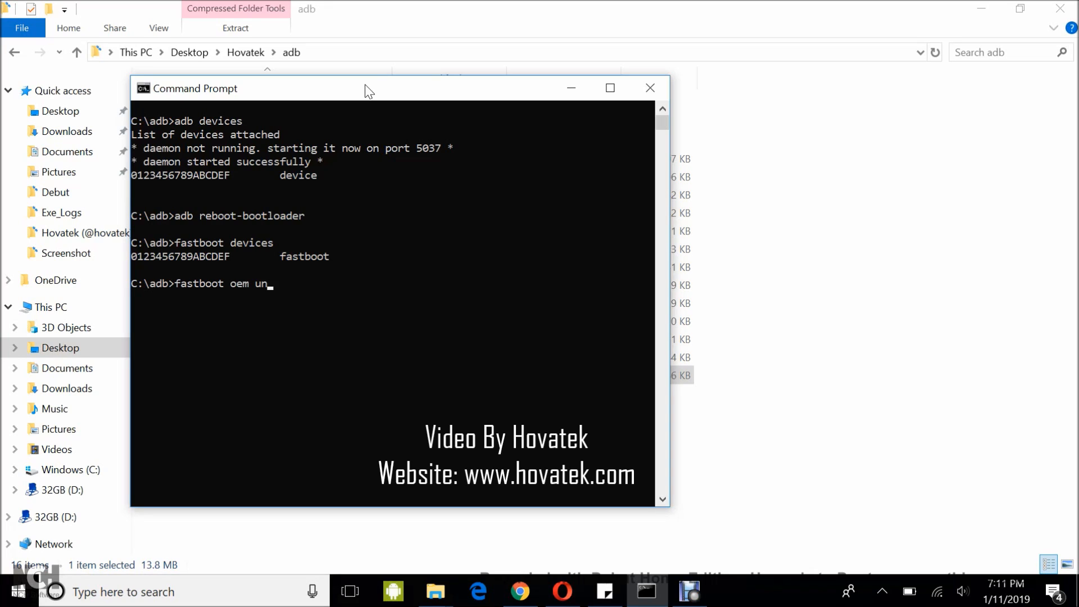
{"action": "type", "text": "l"}
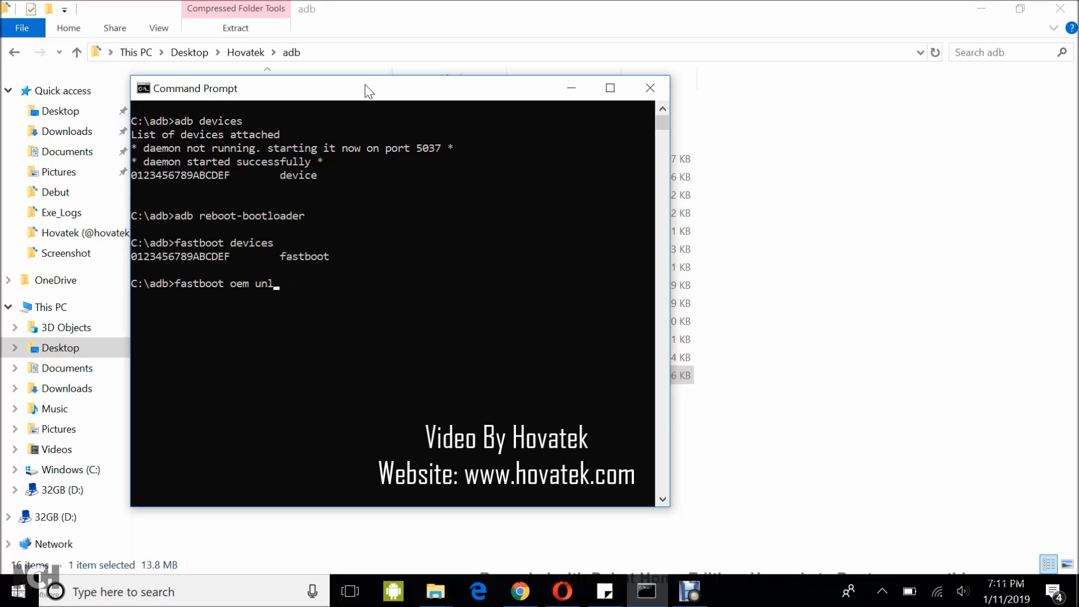
{"action": "type", "text": "o"}
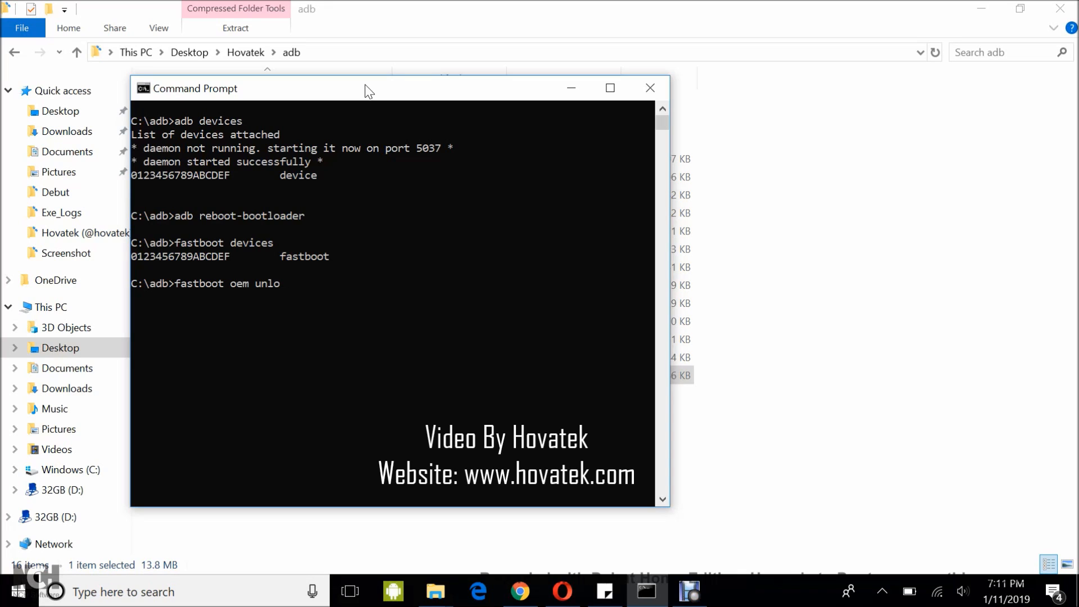
{"action": "type", "text": "ck"}
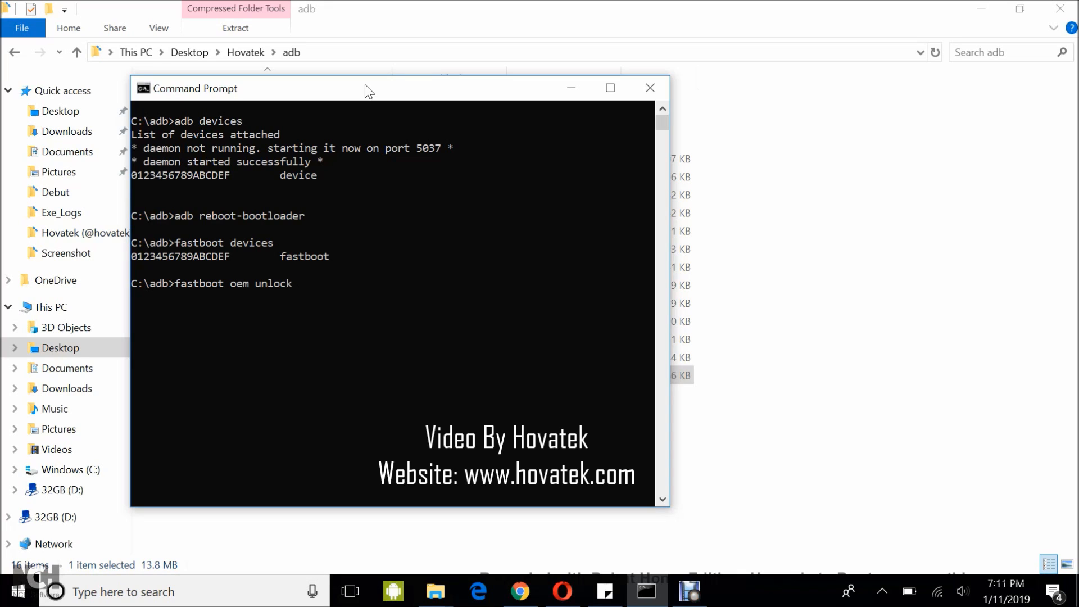
{"action": "key", "text": "Return"}
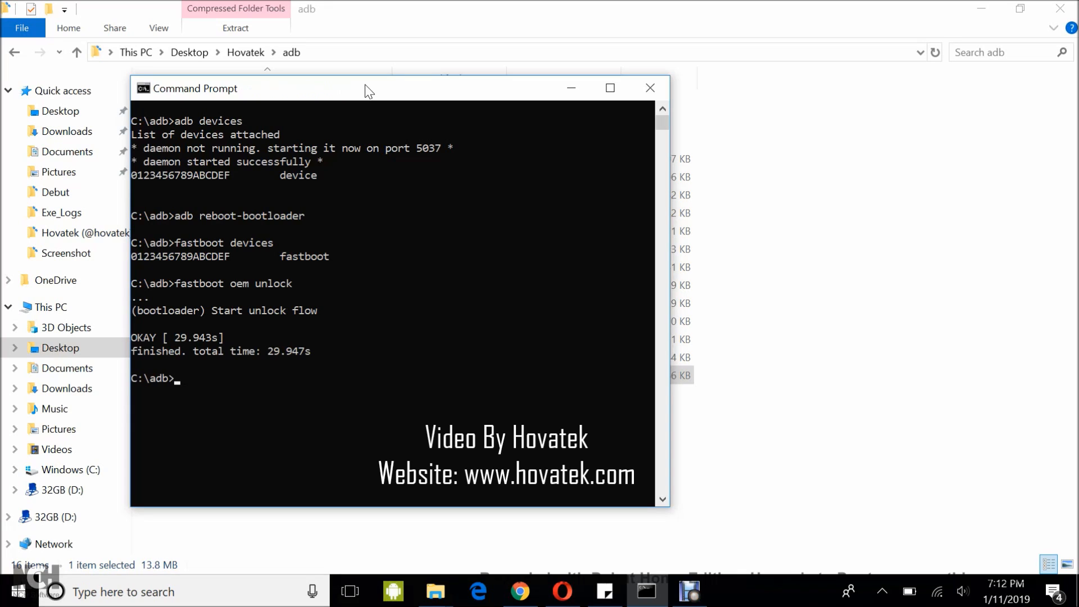
Step: Run fastboot getvar unlocked, which reports 'unlocked: yes'
{"action": "type", "text": "f"}
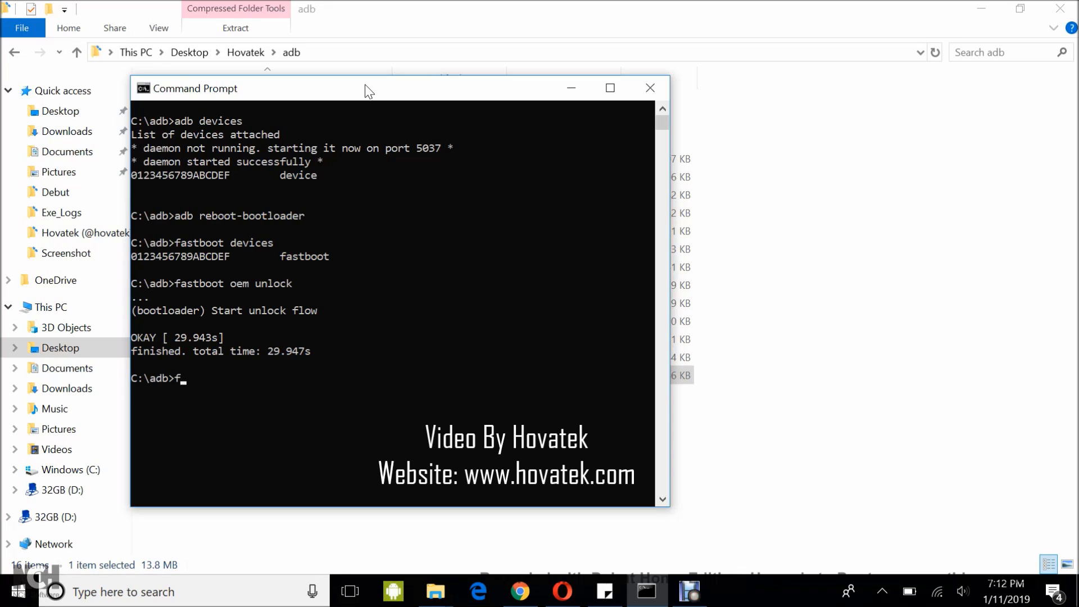
{"action": "type", "text": "astbot"}
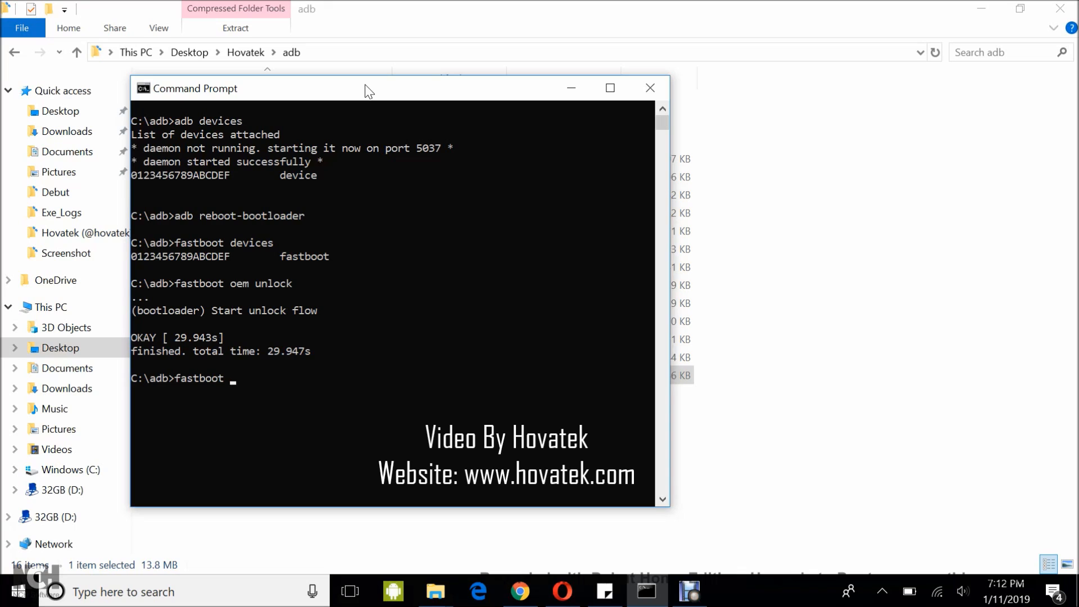
{"action": "type", "text": "getvar"}
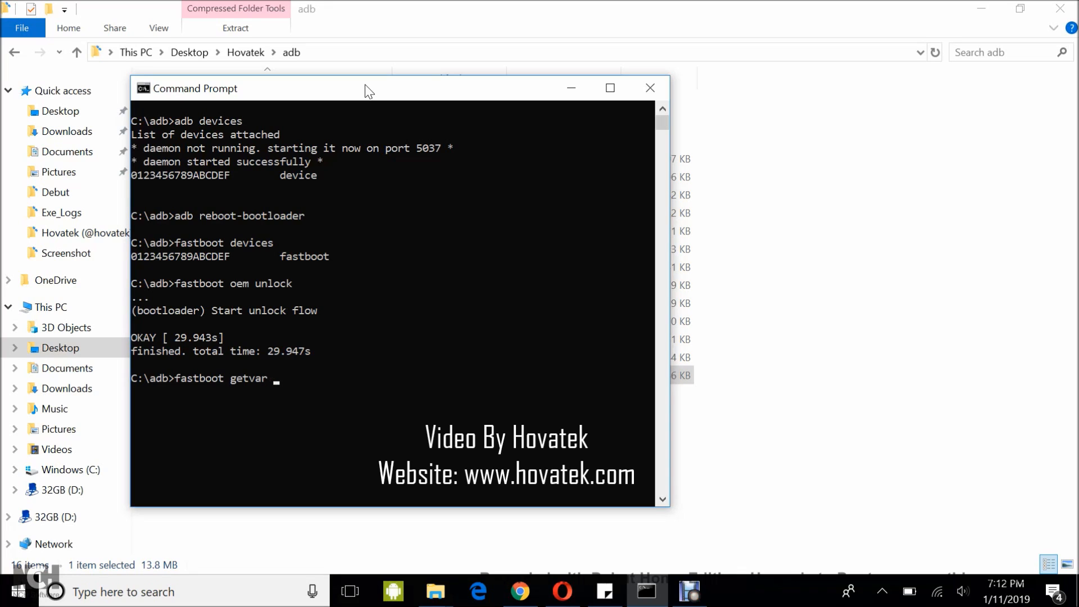
{"action": "type", "text": "unlocked"}
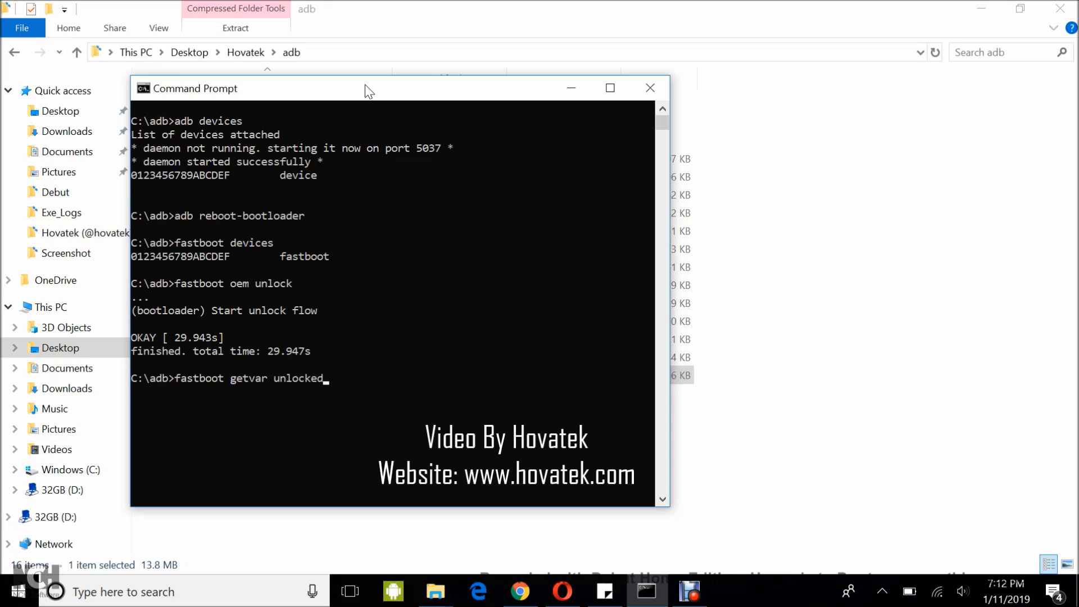
{"action": "key", "text": "enter"}
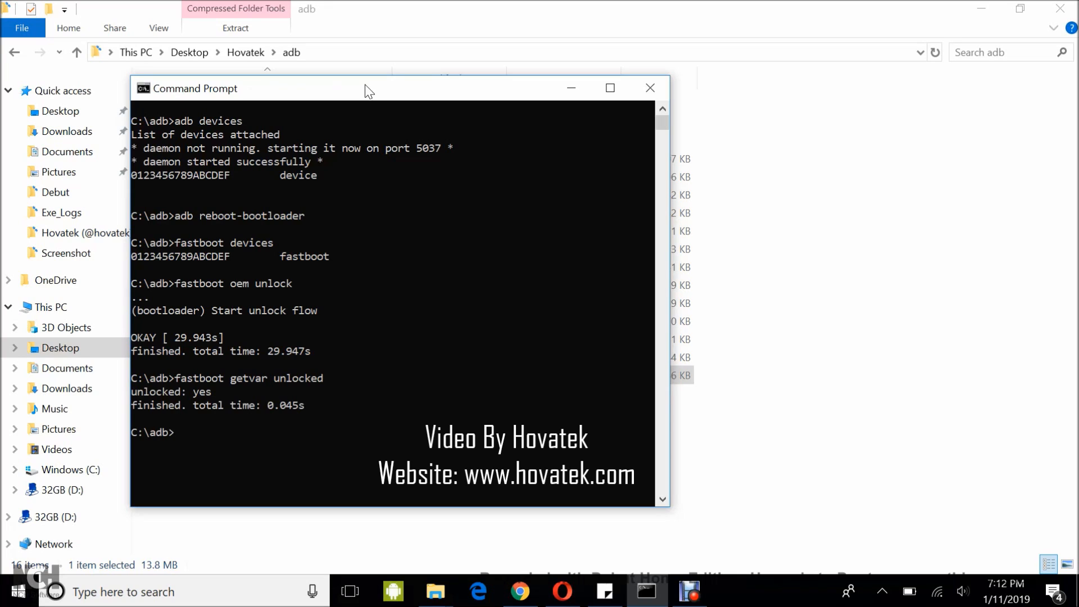